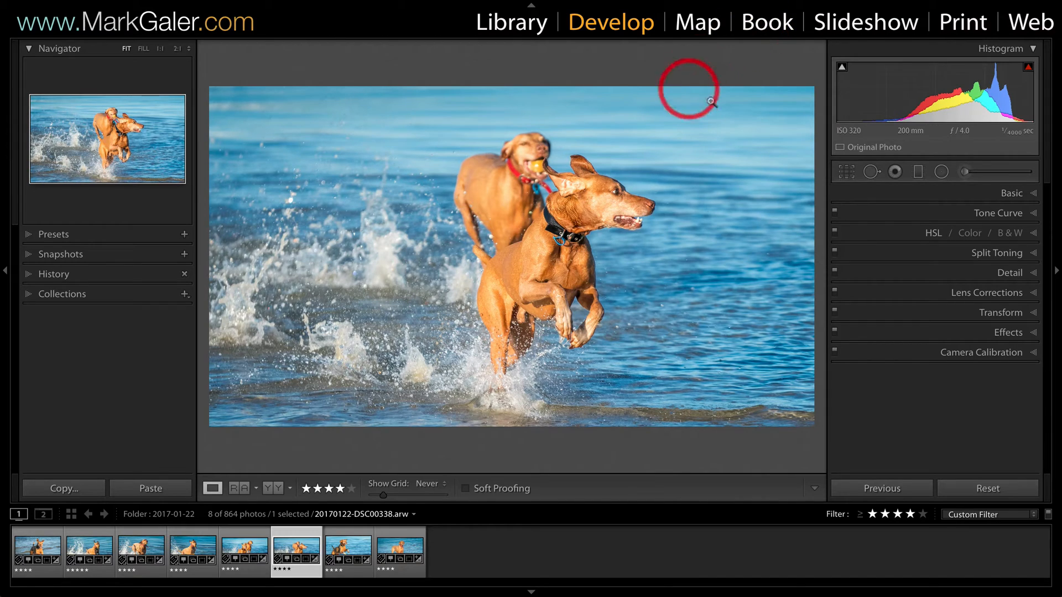
Step: Return to the Library module and bring up the Export dialog for the dog photo
click(846, 171)
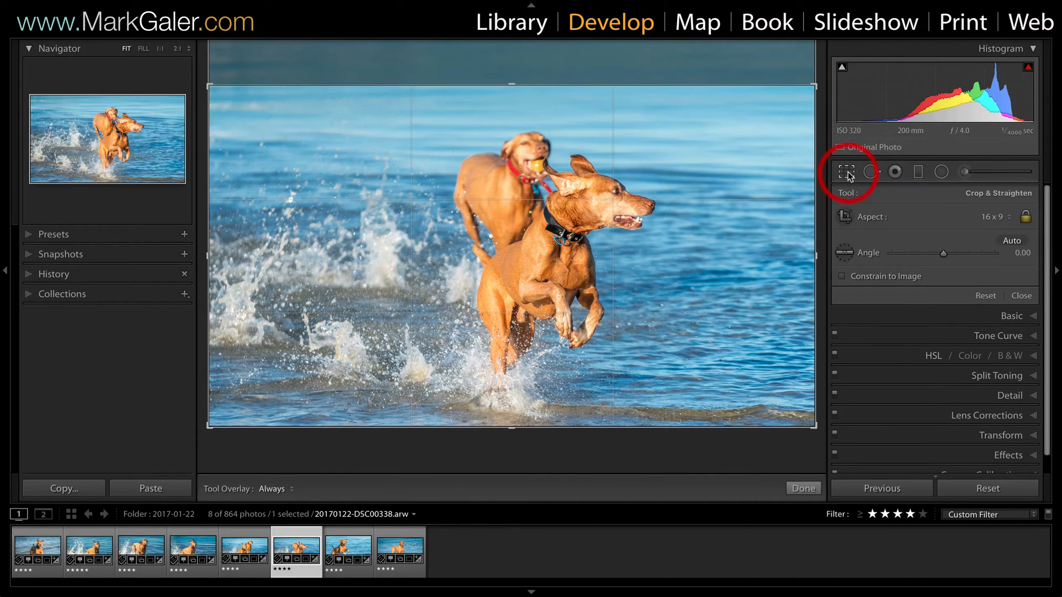
mouse_move(992, 226)
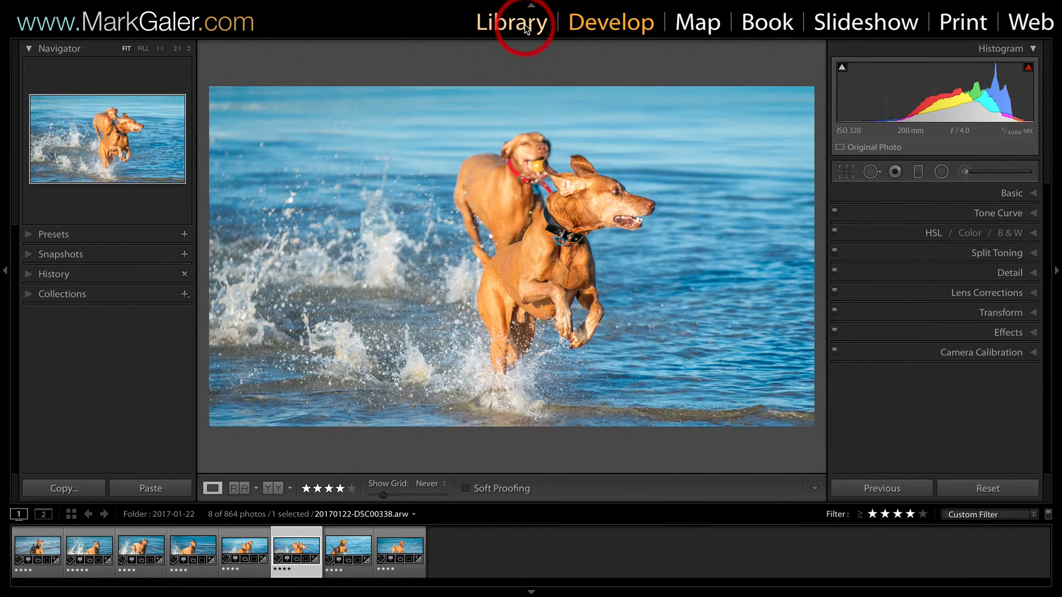
click(511, 22)
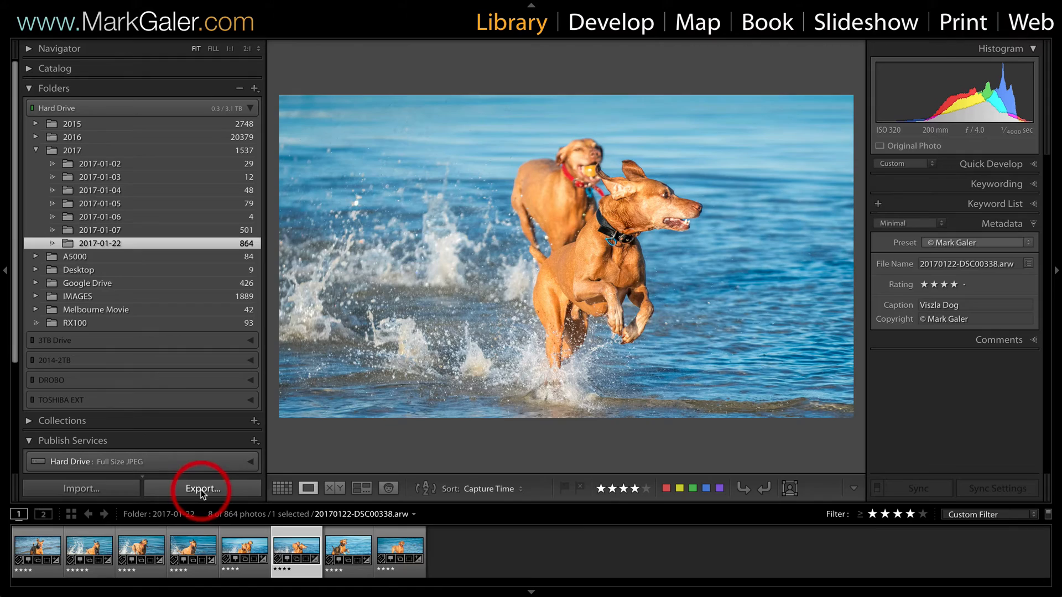
click(201, 488)
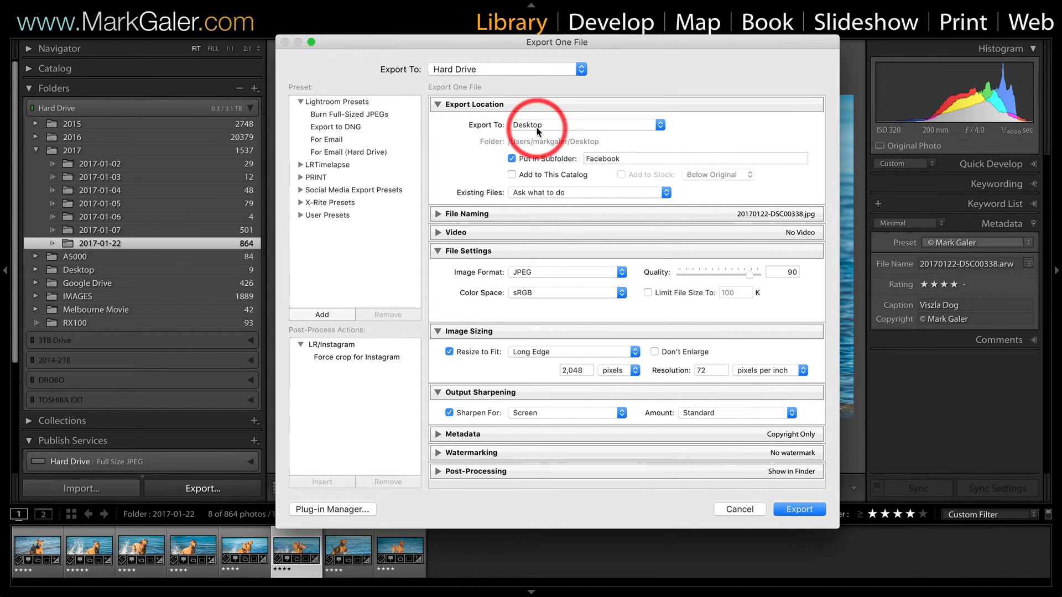
mouse_move(351, 140)
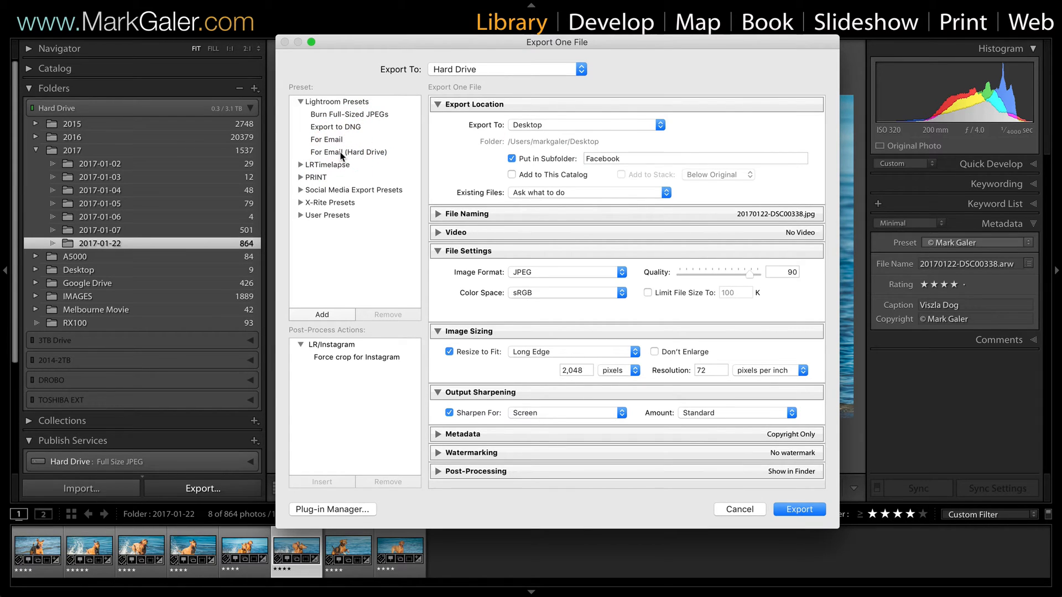
Step: Load the For Email (Hard Drive) preset, export to Desktop, and place files in a subfolder
click(349, 152)
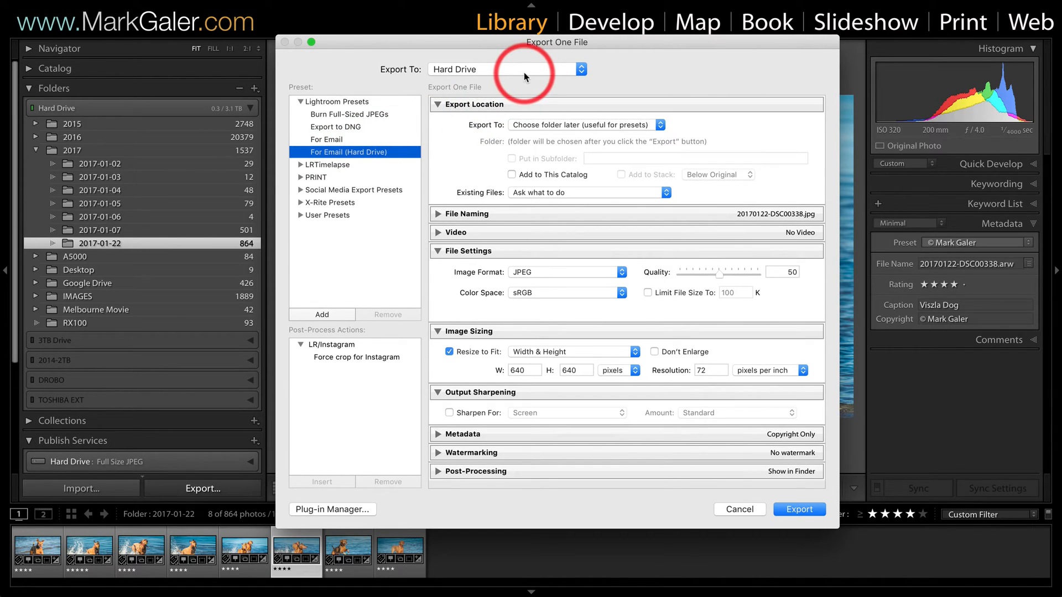
mouse_move(525, 74)
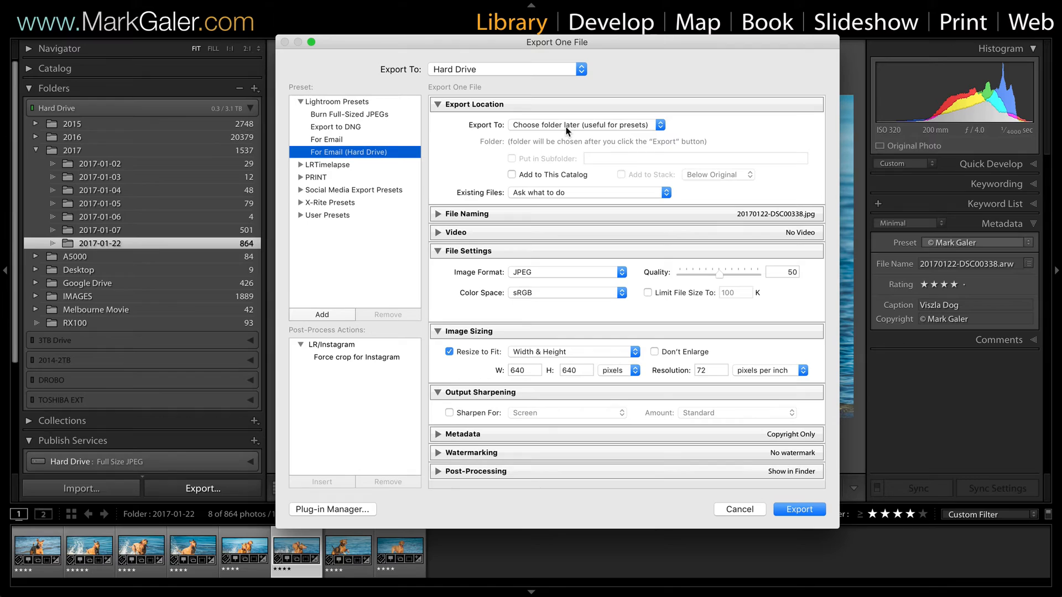
mouse_move(640, 126)
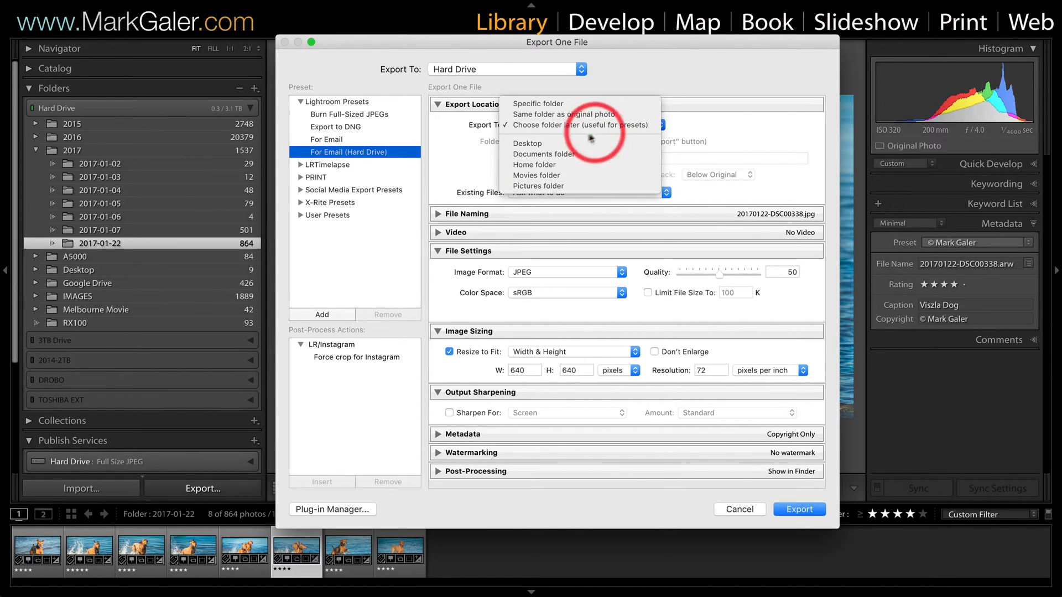
click(527, 143)
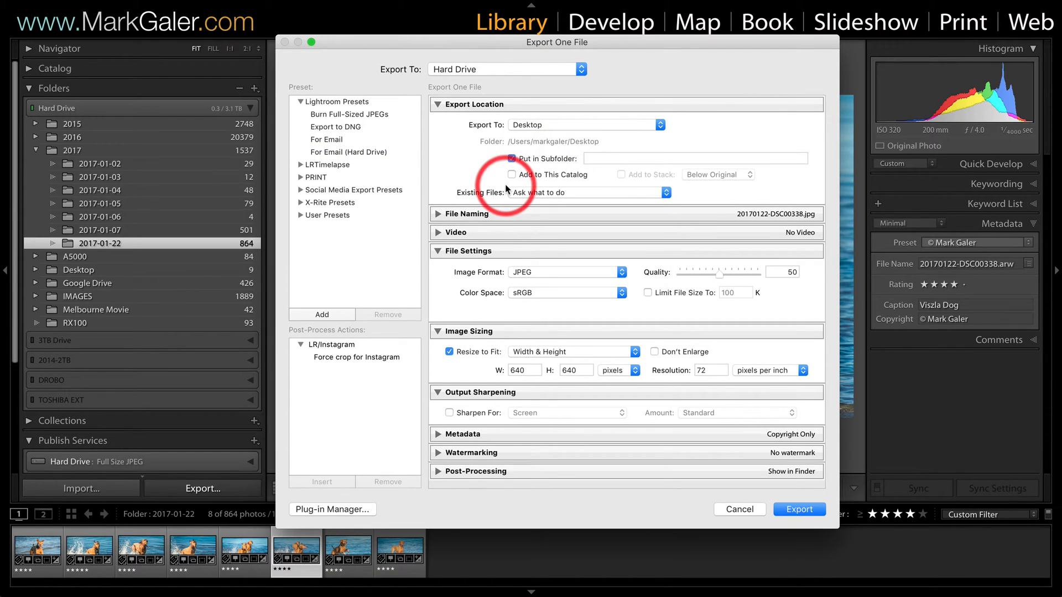
click(511, 158)
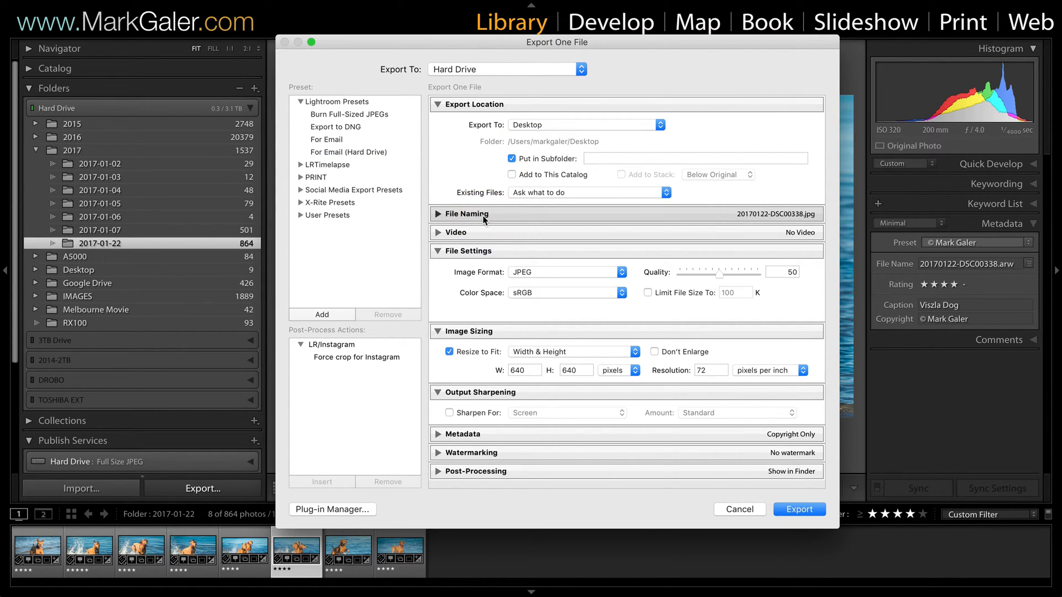
mouse_move(481, 236)
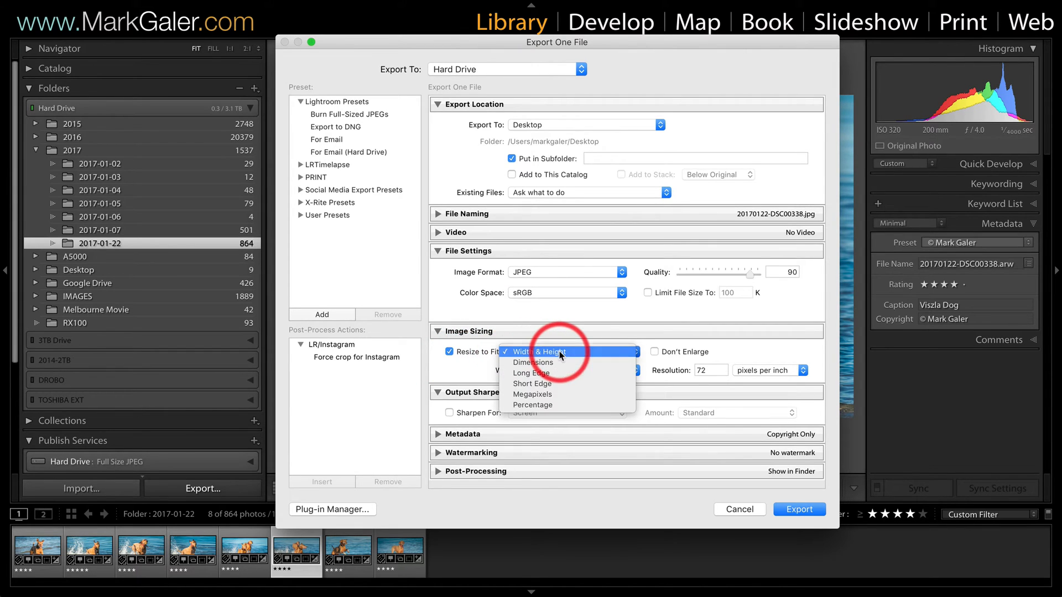
mouse_move(549, 373)
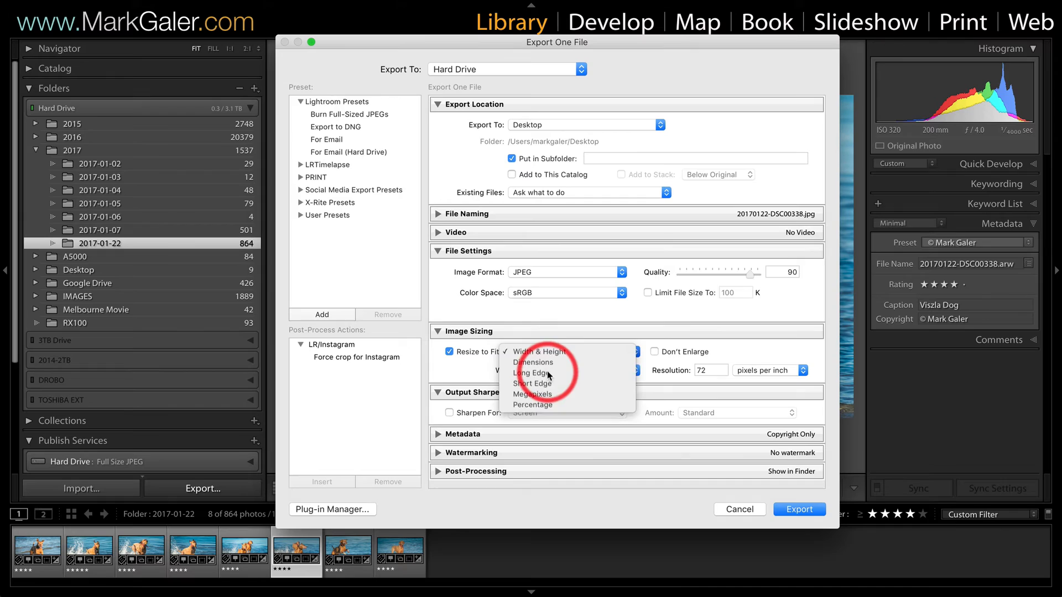
Step: Resize to fit 2048 pixels on the long edge and sharpen for screen, standard amount
click(534, 372)
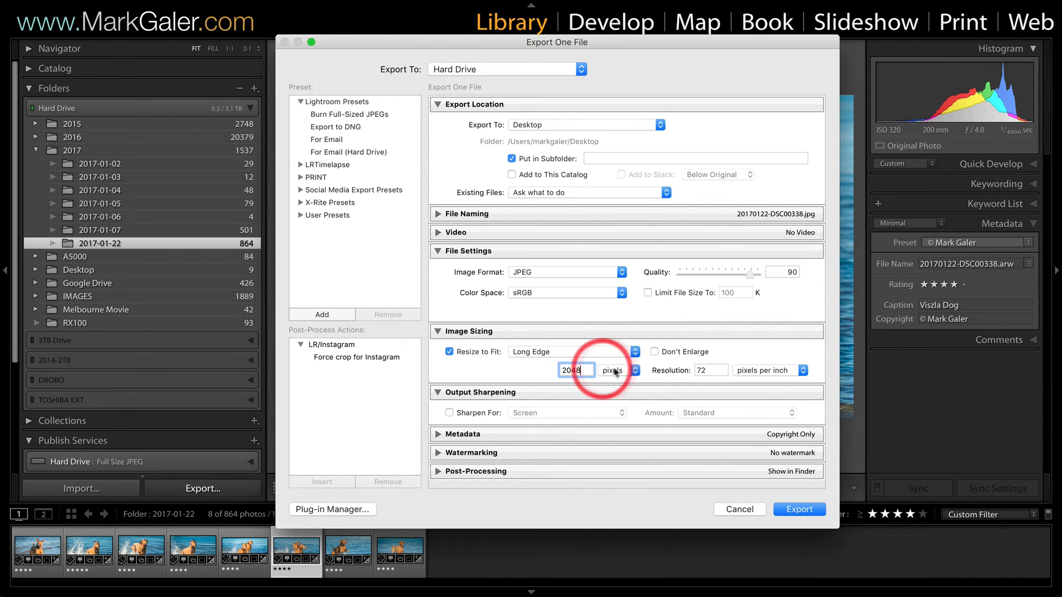
mouse_move(711, 370)
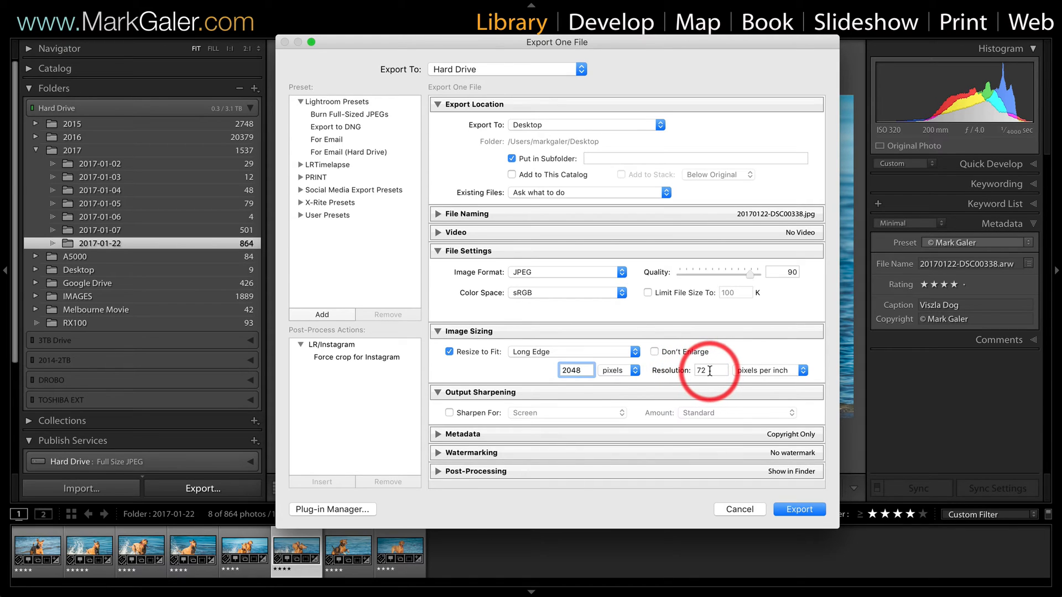
mouse_move(640, 378)
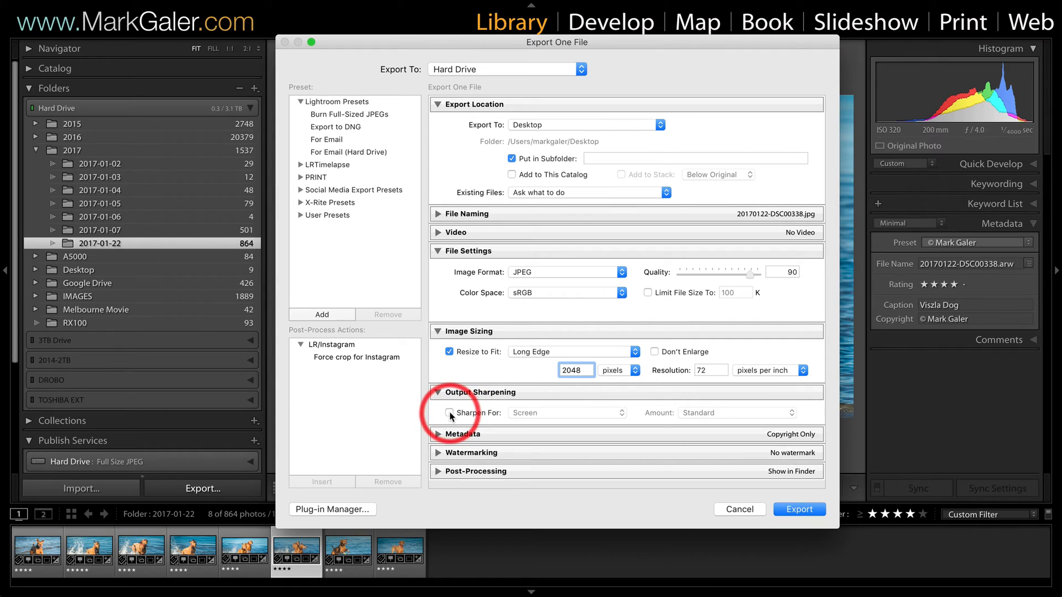
click(450, 412)
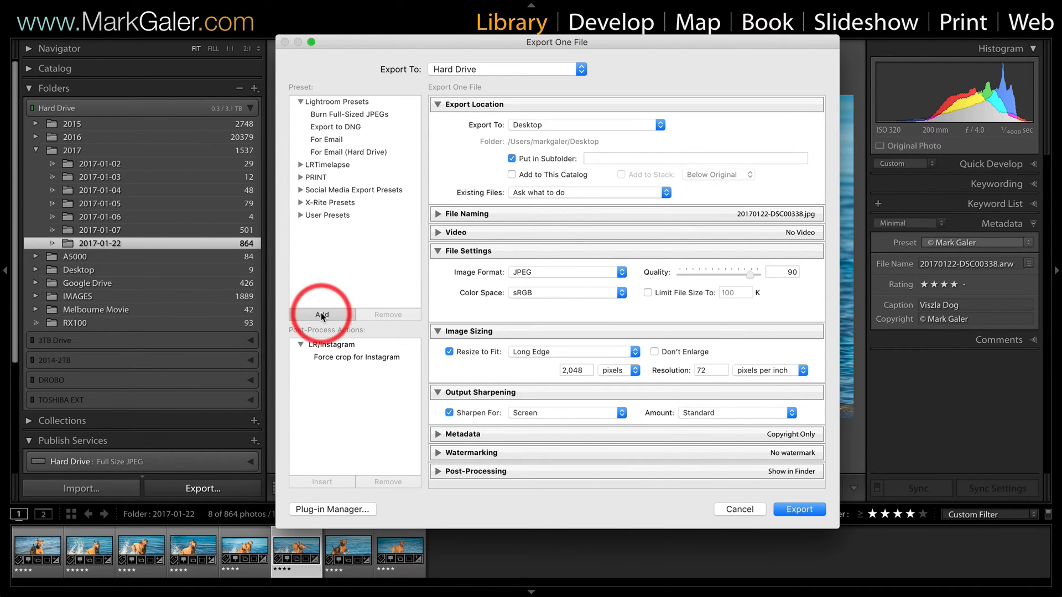
Step: Create an export preset named 'Facebook' in the Social Media Export Presets folder
click(322, 314)
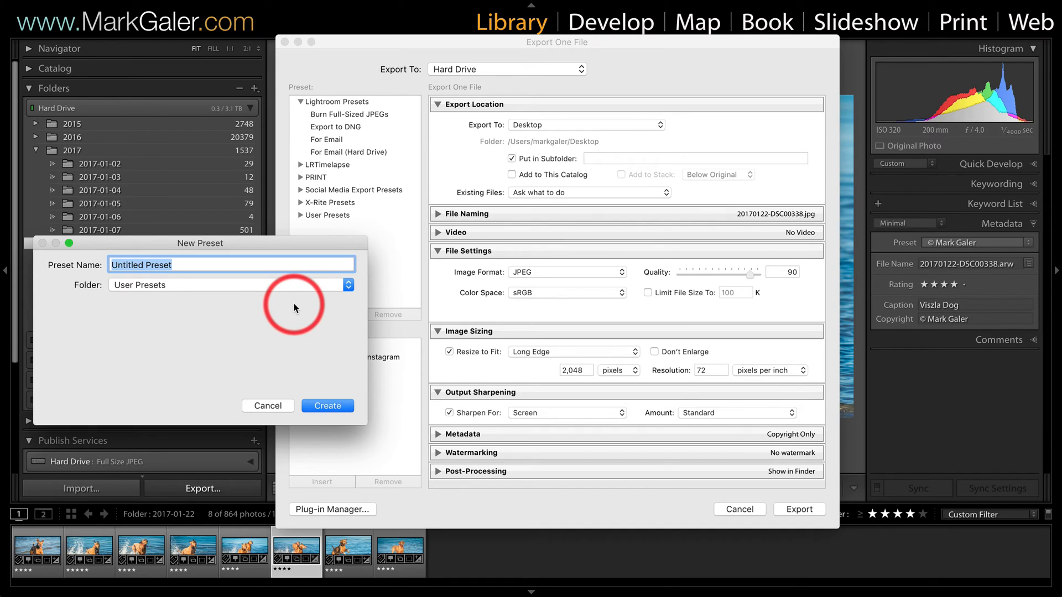
text(Faceb)
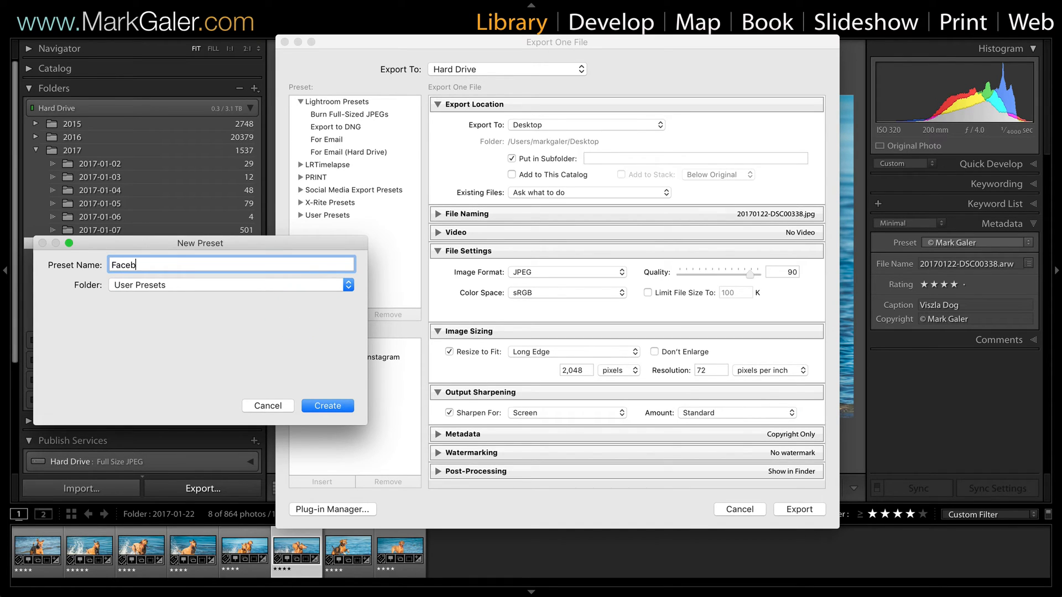
text(ook)
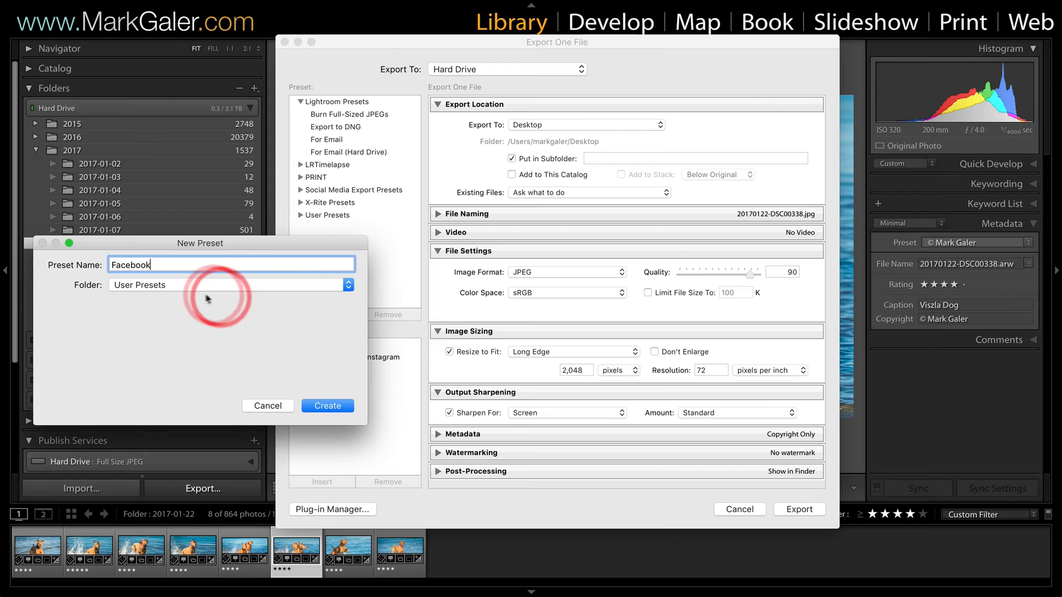
click(348, 284)
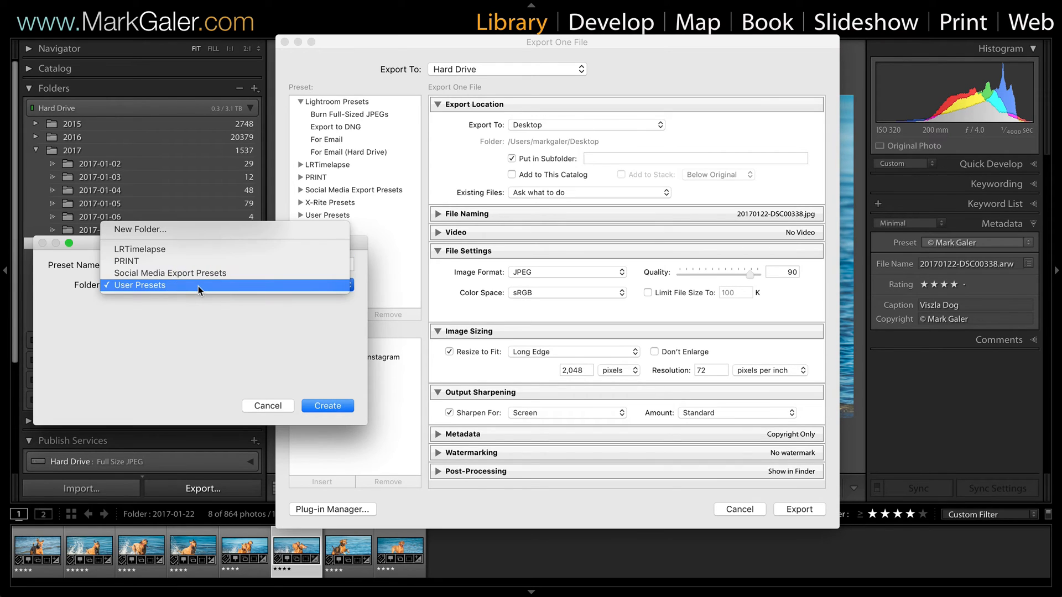
mouse_move(171, 230)
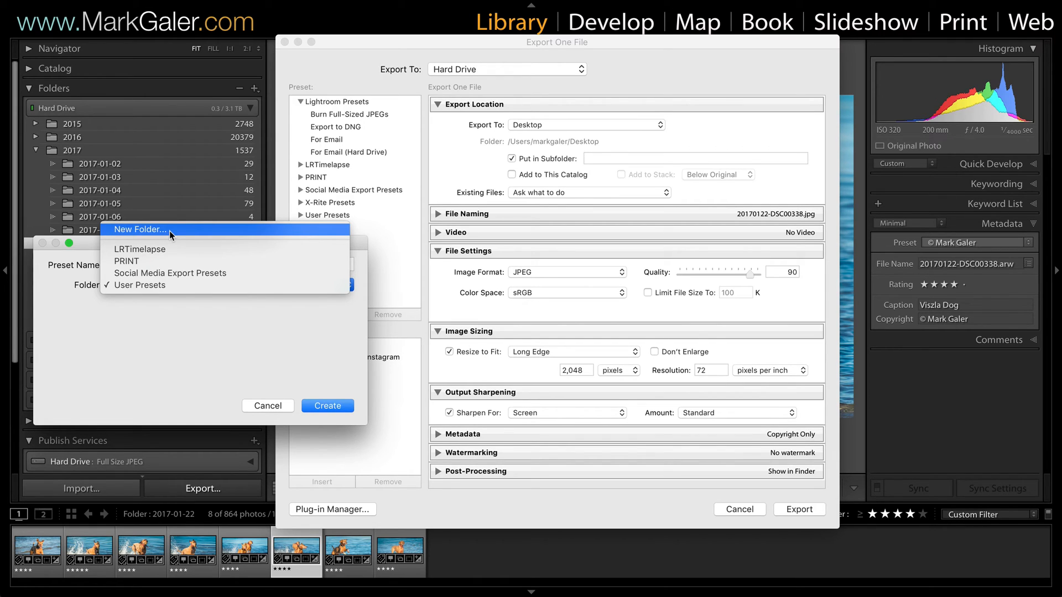
mouse_move(163, 246)
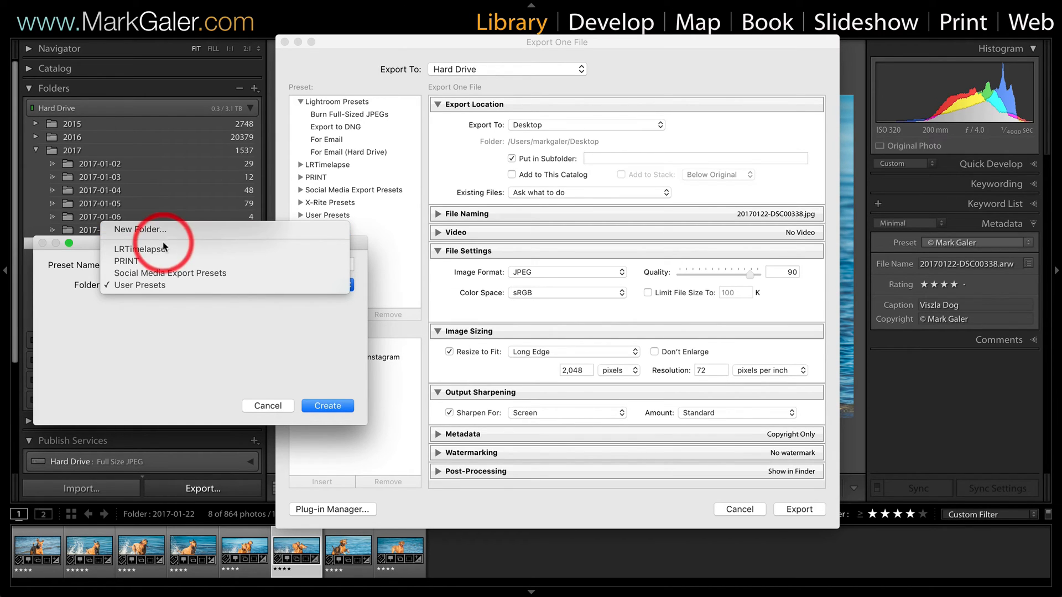
mouse_move(169, 273)
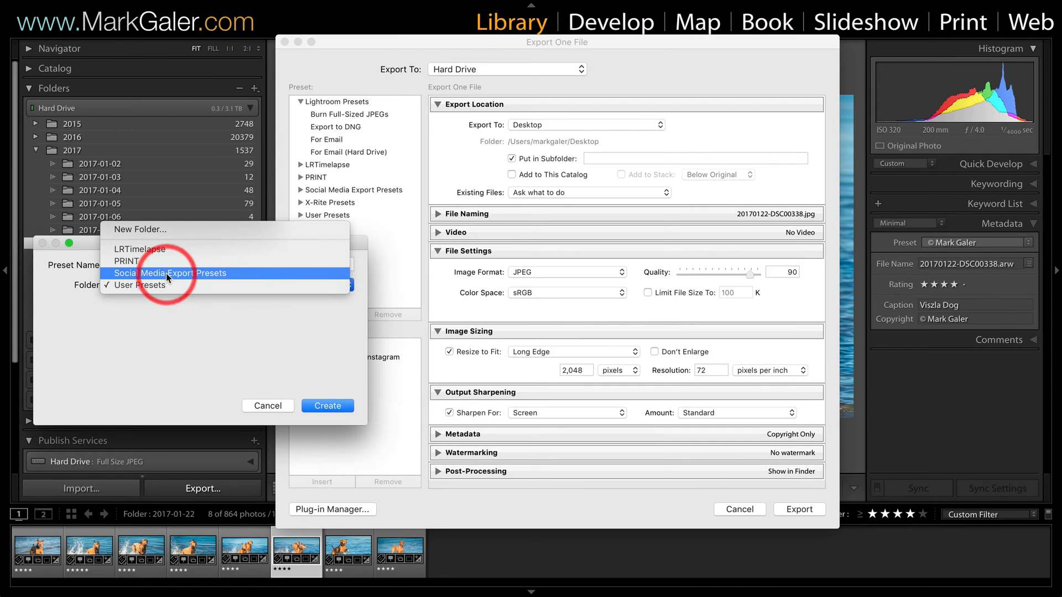
click(169, 273)
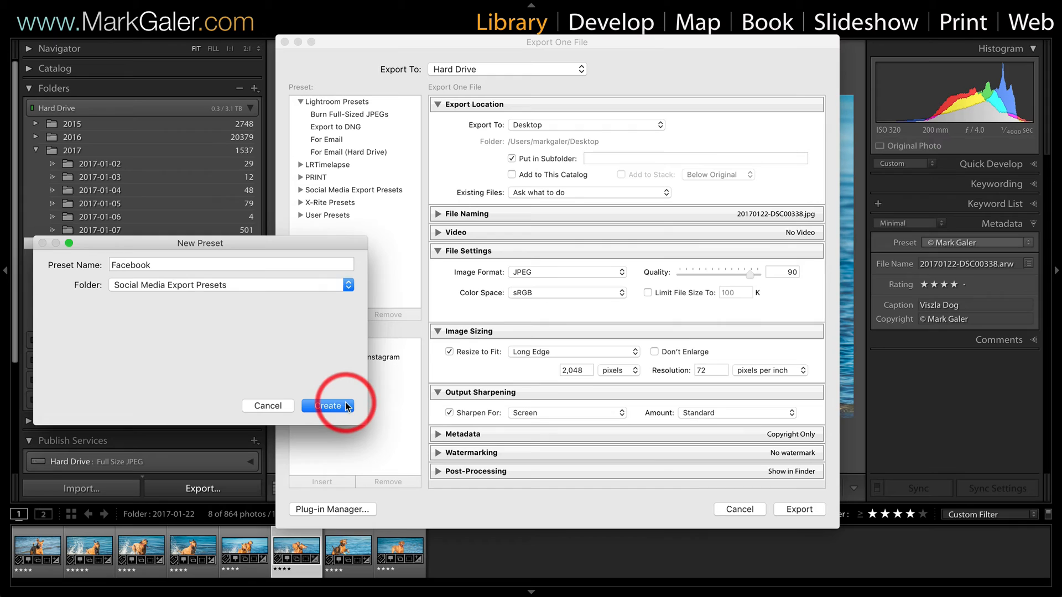
click(328, 406)
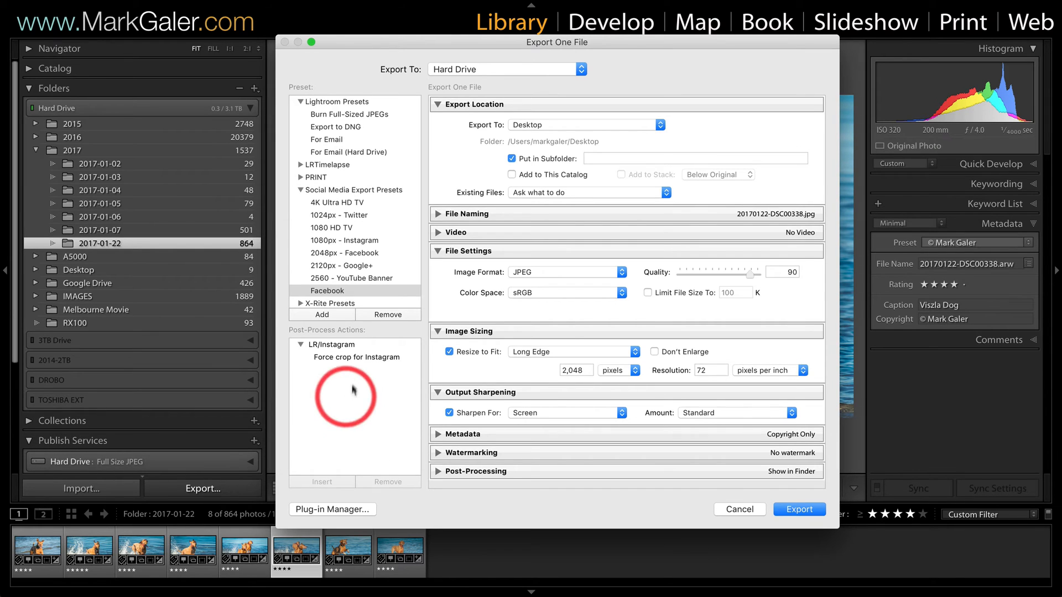
mouse_move(355, 204)
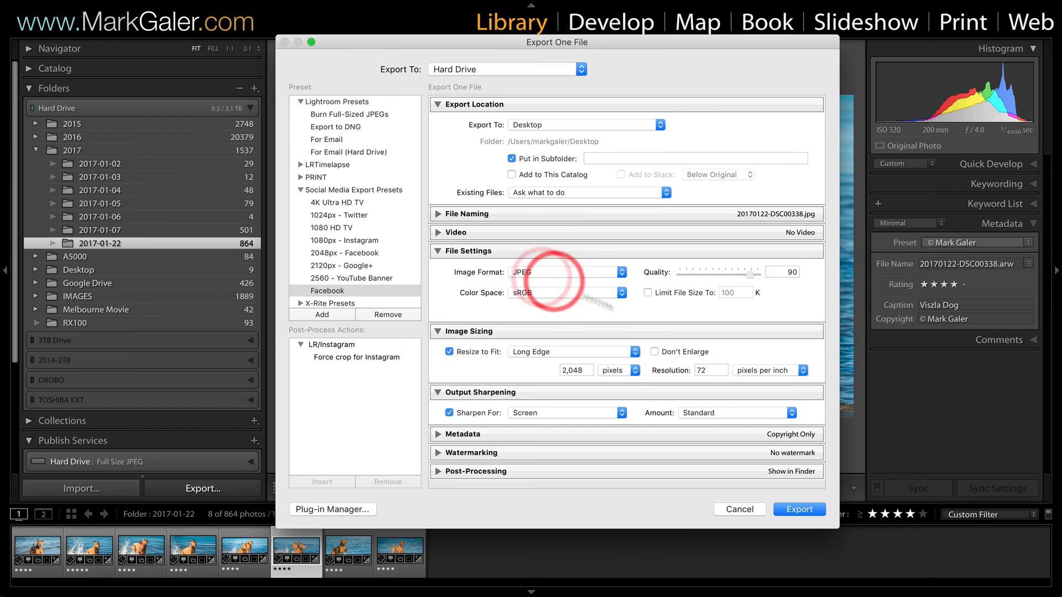
Step: Export the photo, check the JPEG on the Desktop in Finder, and close that window
click(798, 509)
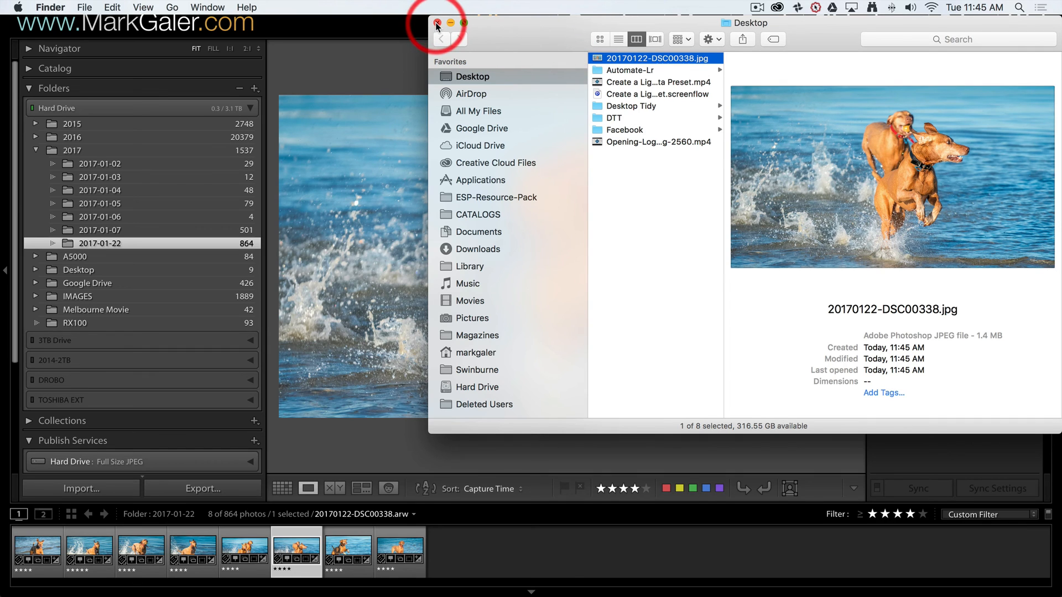
click(446, 22)
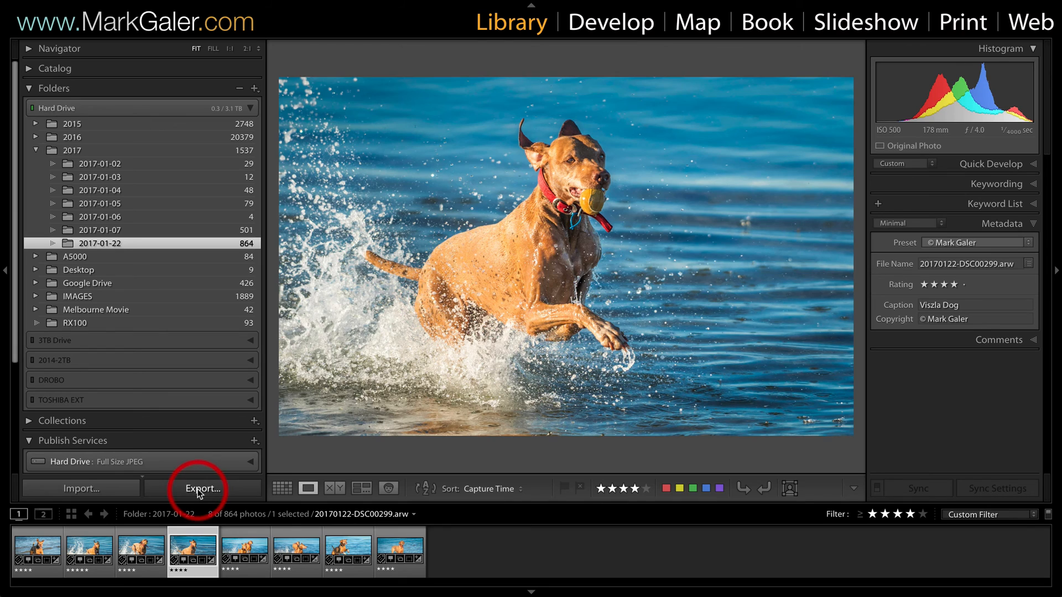
Step: Export dog photo 20170122-DSC00299 to the desktop using the Facebook preset
click(200, 488)
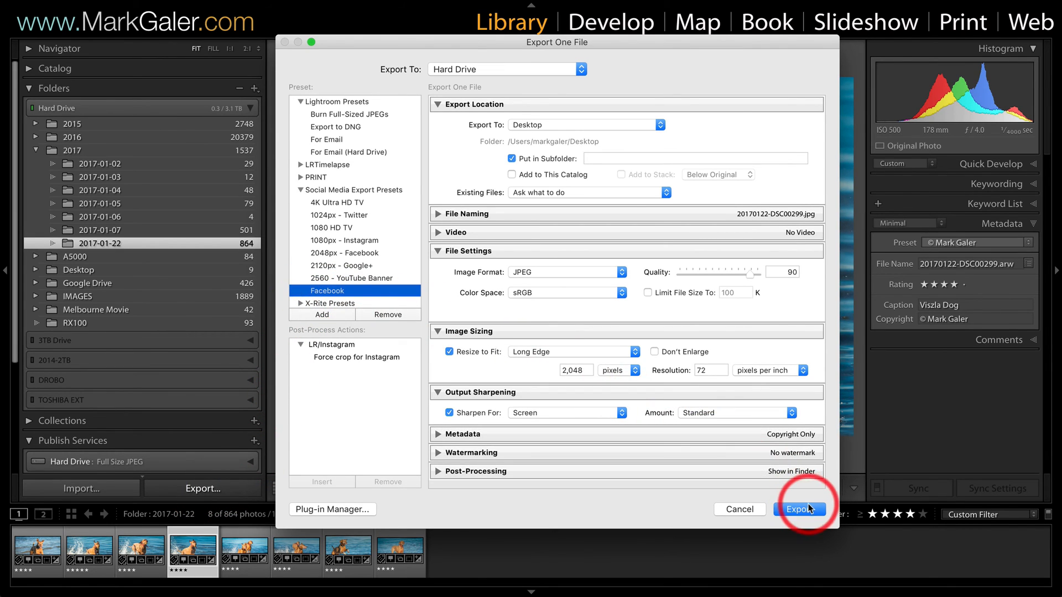
click(800, 509)
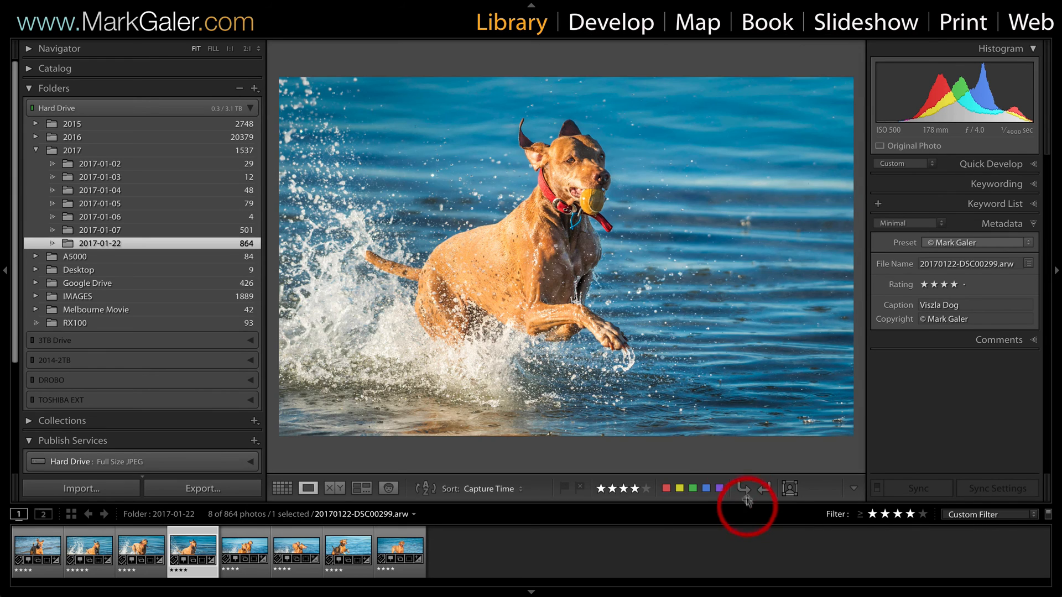
mouse_move(599, 101)
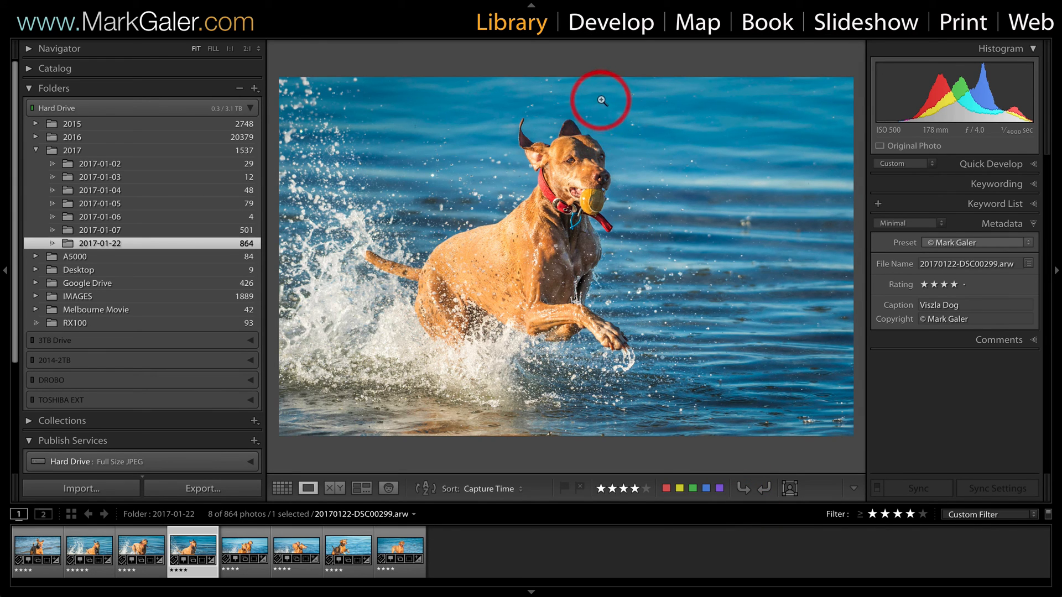
Step: Export 20170122-DSC00299 via the photo's context menu with Export > Facebook
right_click(598, 101)
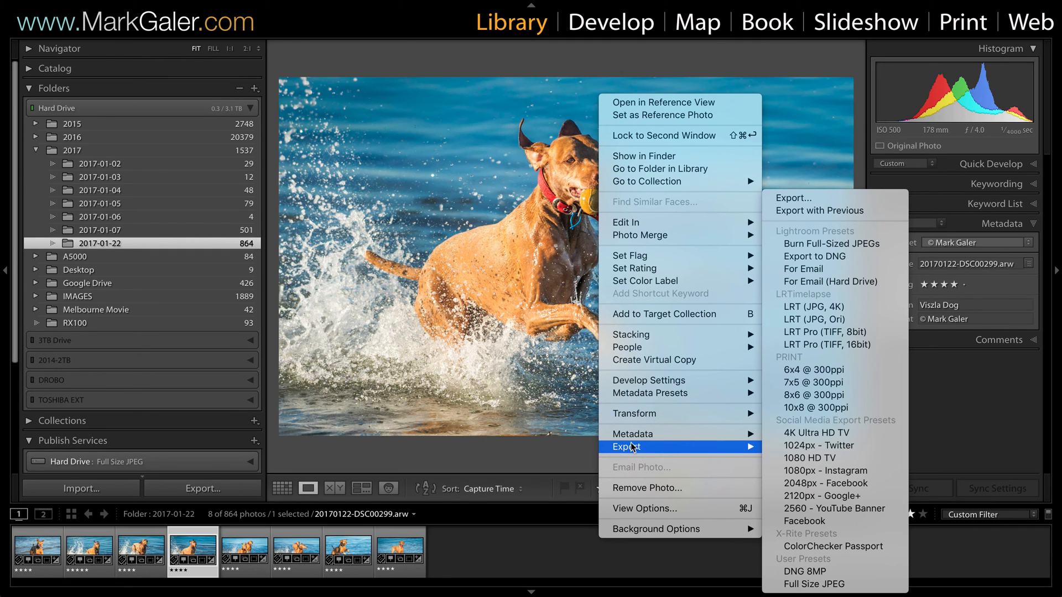
mouse_move(804, 521)
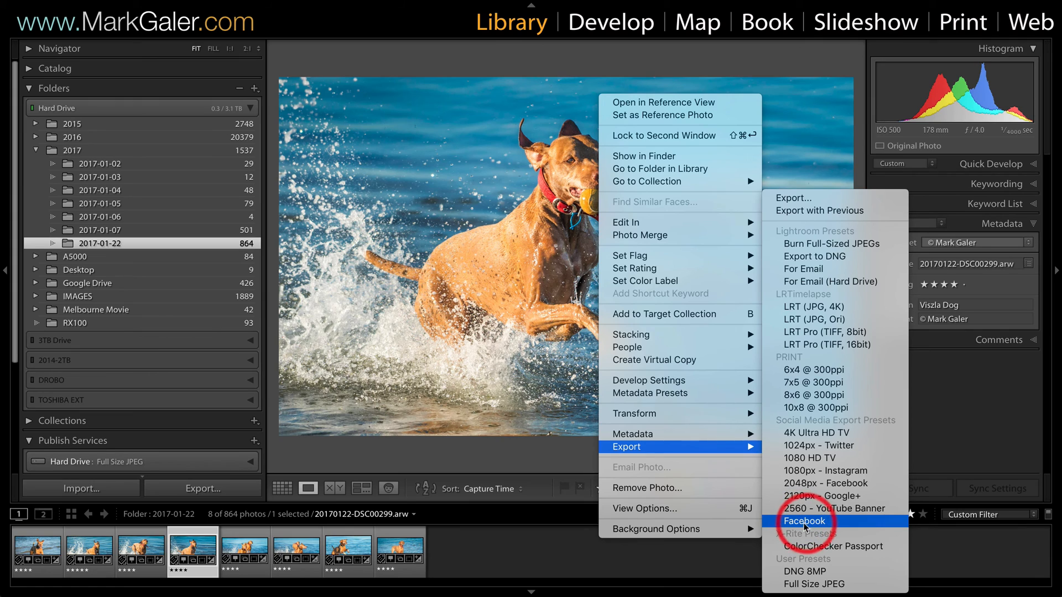
mouse_move(837, 527)
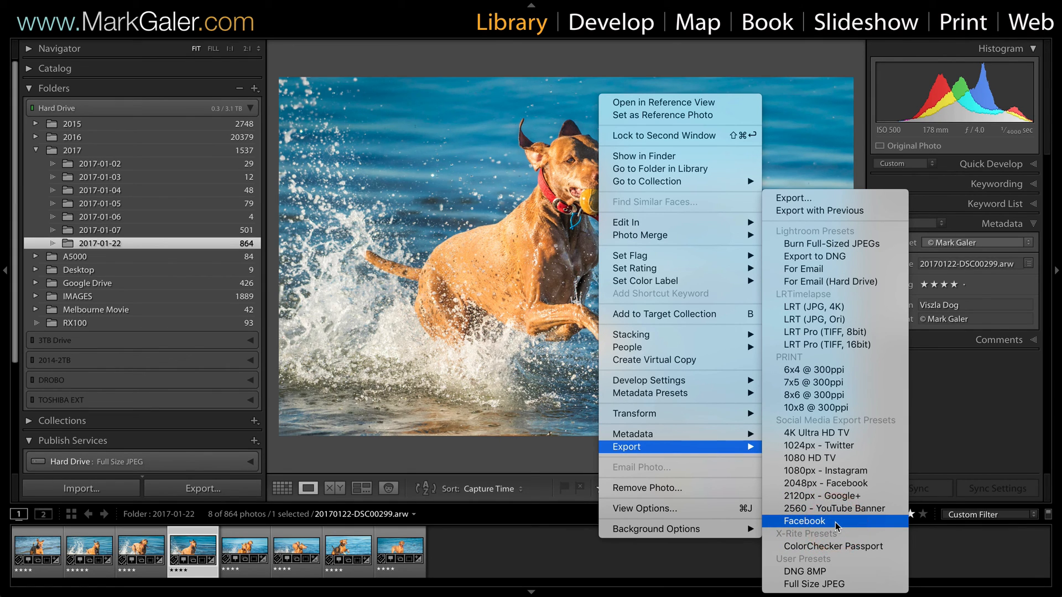
click(804, 521)
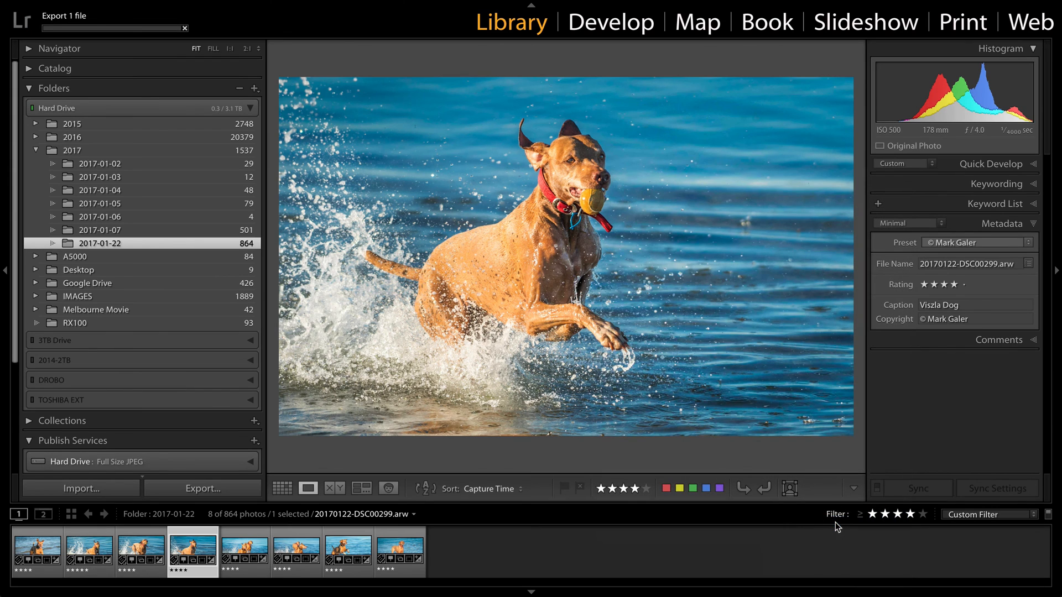
mouse_move(759, 424)
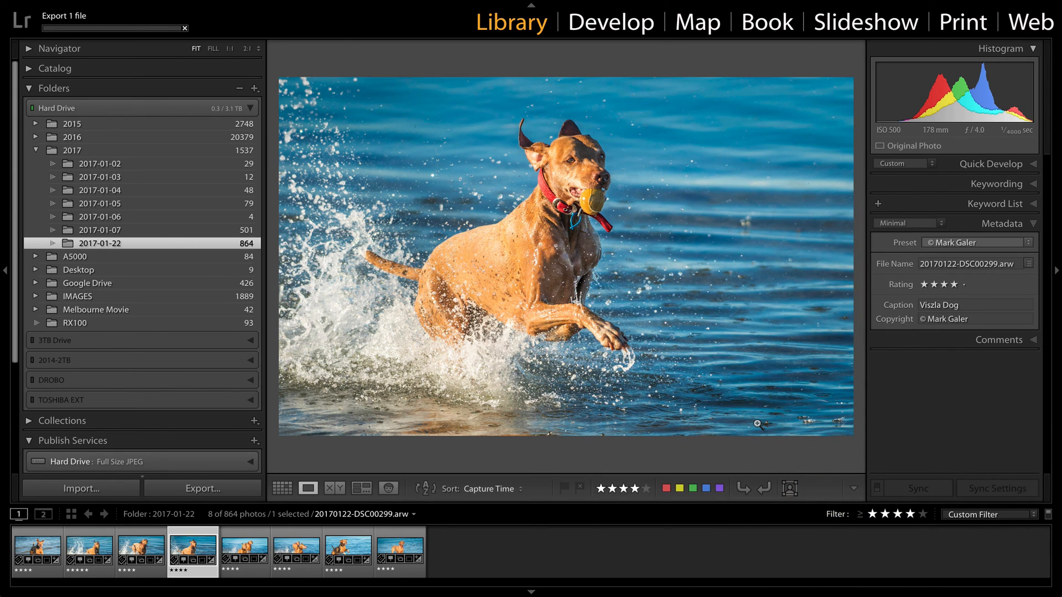